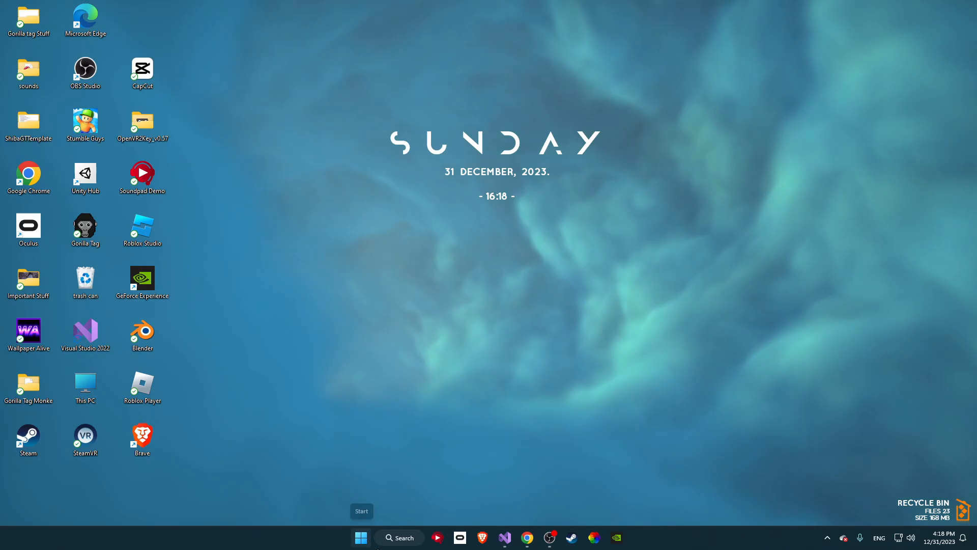
Open the ShibaGT Template project and copy the Platforms button line for a Sticky Platforms entry.
click(504, 538)
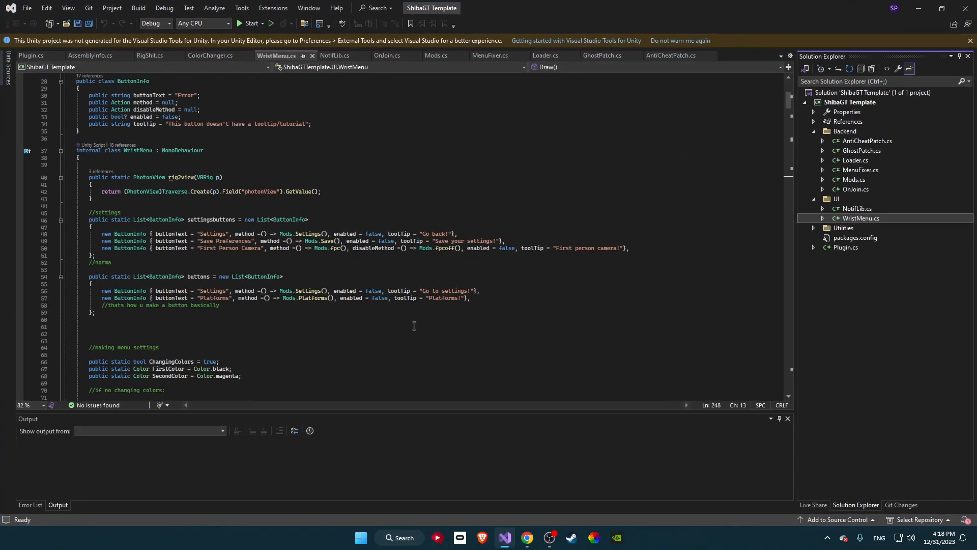
drag(258, 297, 469, 297)
text(new ButtonInfo { buttonText = "Sticky Platforms", method =() => Mods.Platforms(), enabled = false, toolTip = "Sticky Platforms!"},)
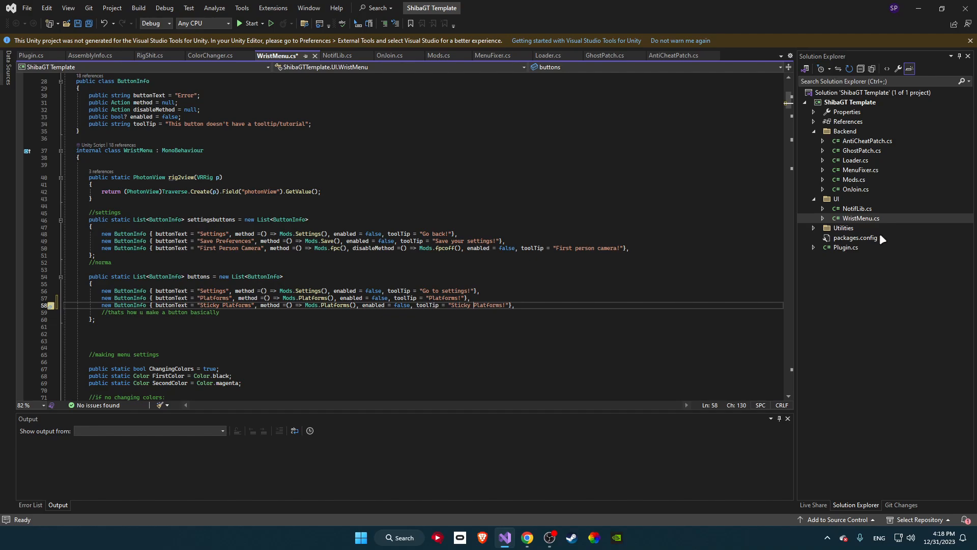
Add a StickyPlatforms method to Mods.cs that calls PlatformsThing(false, true).
click(438, 56)
text(PlatformsThing()
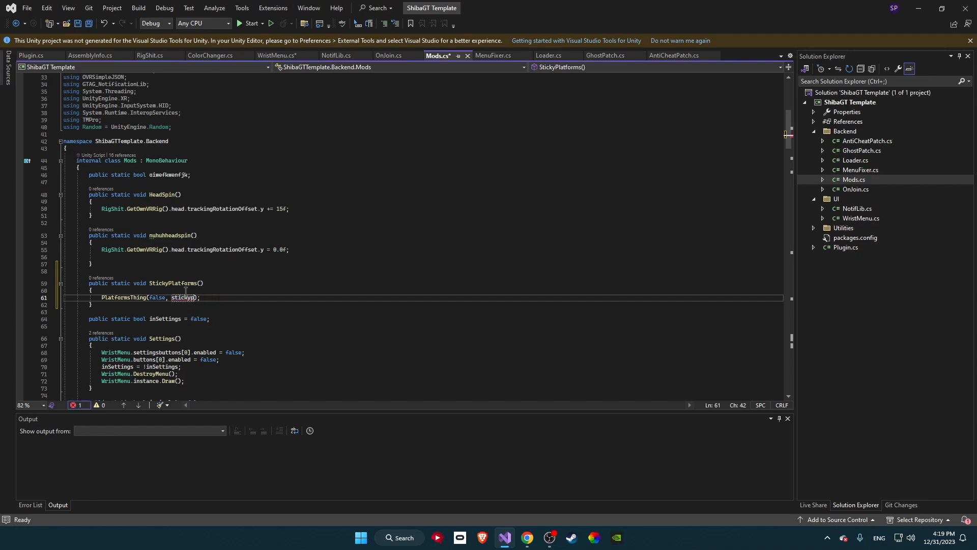
text(false)
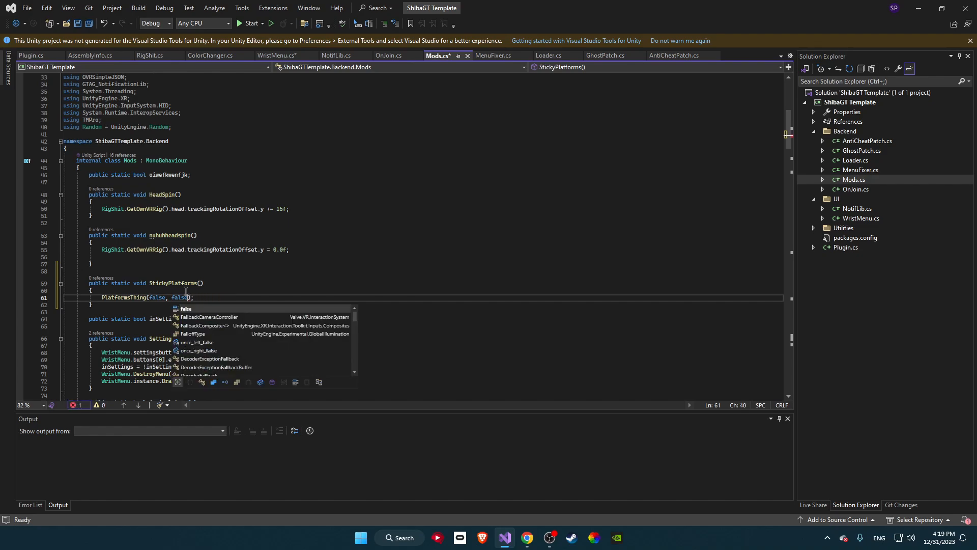
key(Escape)
text(tru)
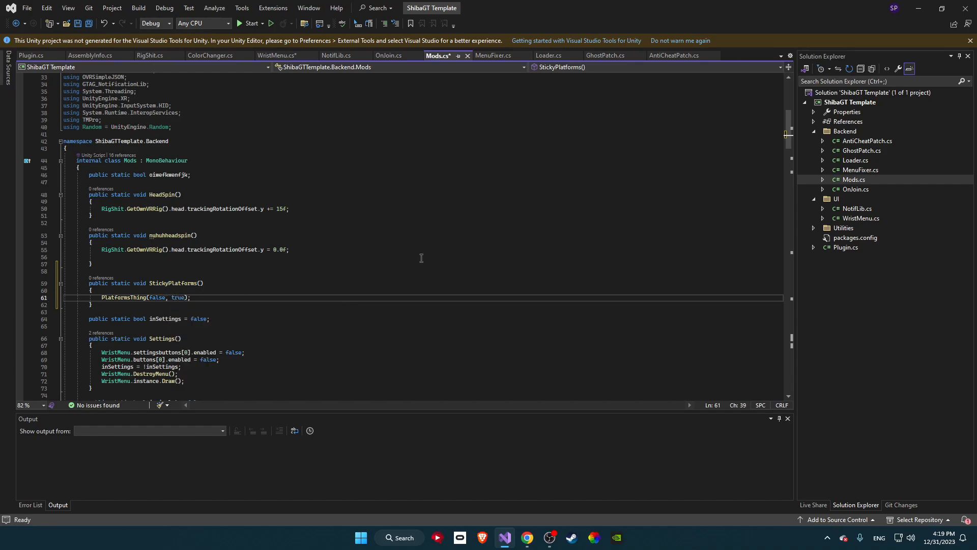
Point the Sticky Platforms button at Mods.StickyPlatforms() and duplicate its line.
click(278, 55)
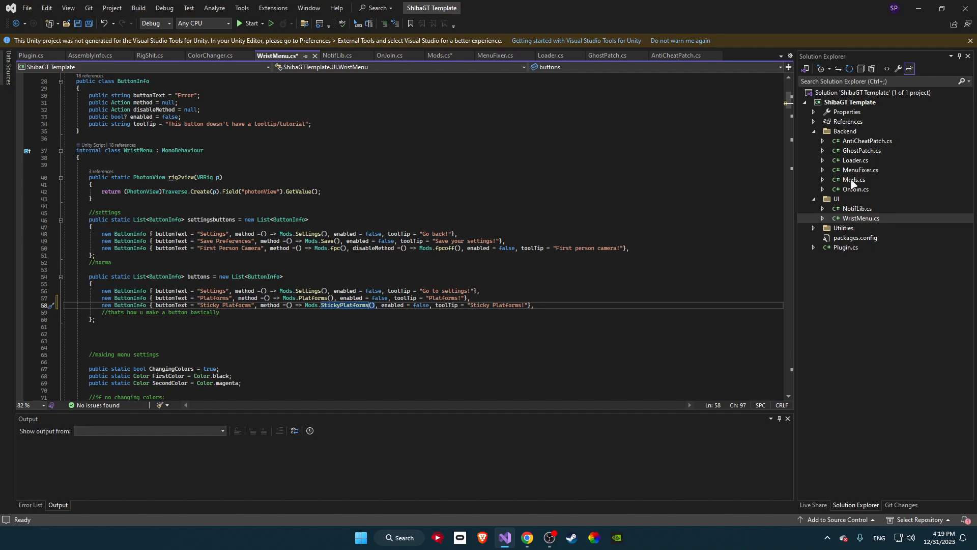
click(438, 56)
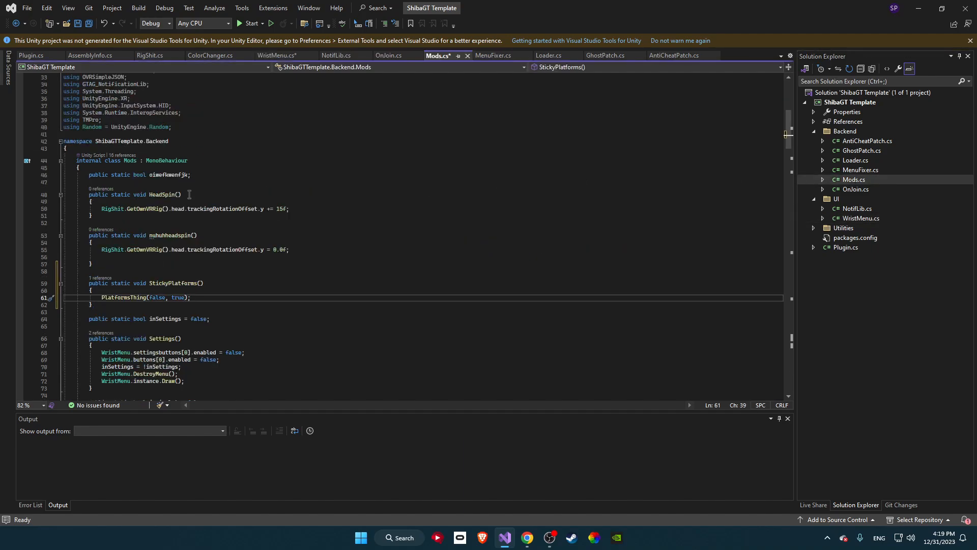
click(277, 55)
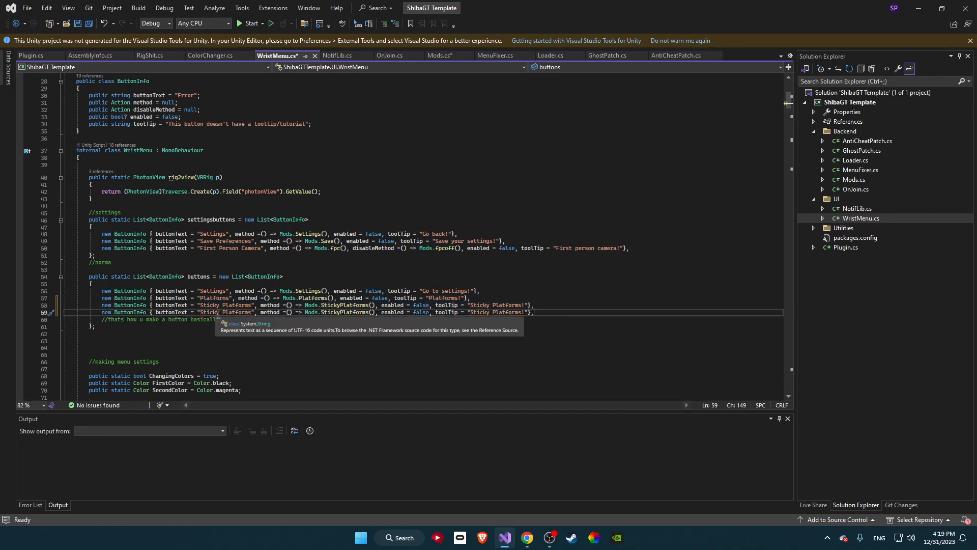
Rename the duplicated entry to Head Spin, calling Mods.HeadSpin() with tooltip "Head Spin!".
double_click(226, 312)
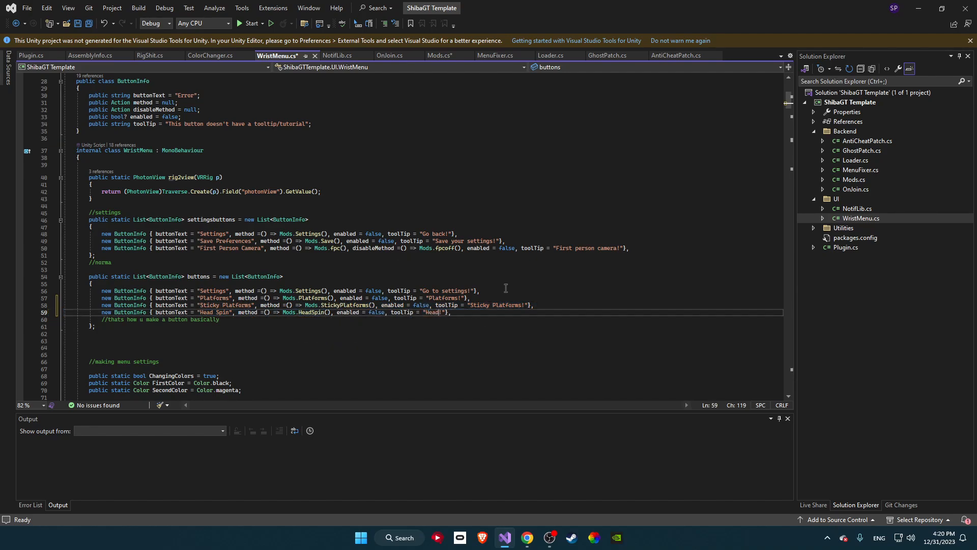
text(Spin)
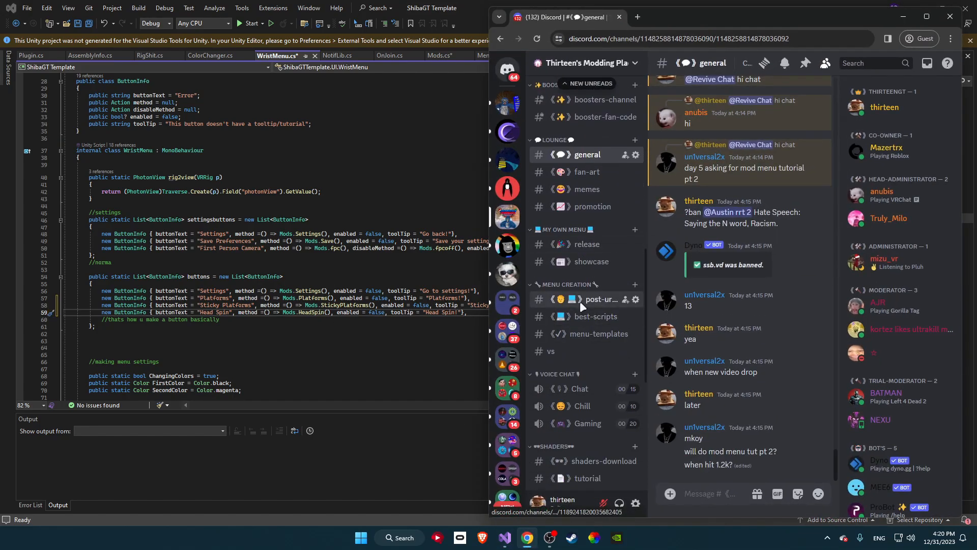
Open Discord's post-ur-code channel and scroll to the AntiBanV2 method post.
click(600, 299)
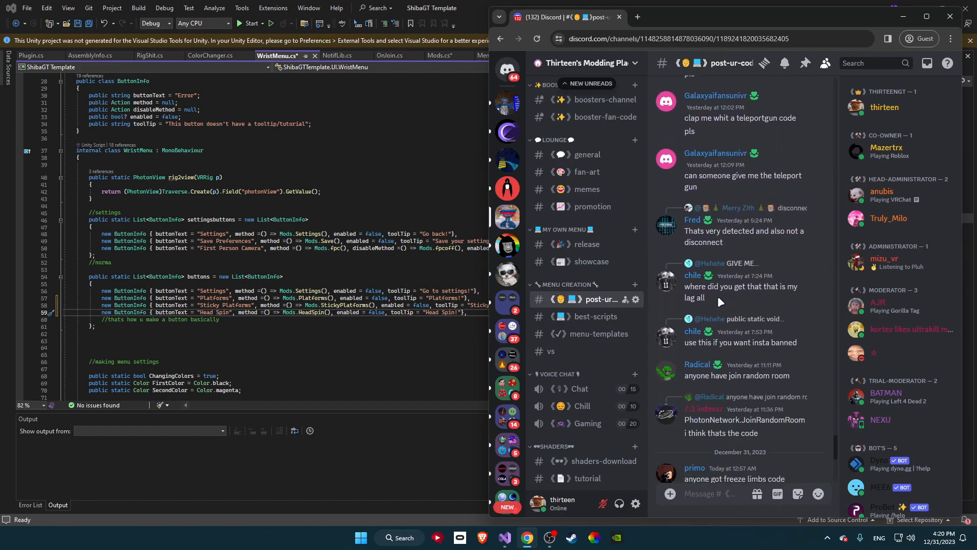
scroll(down, 3)
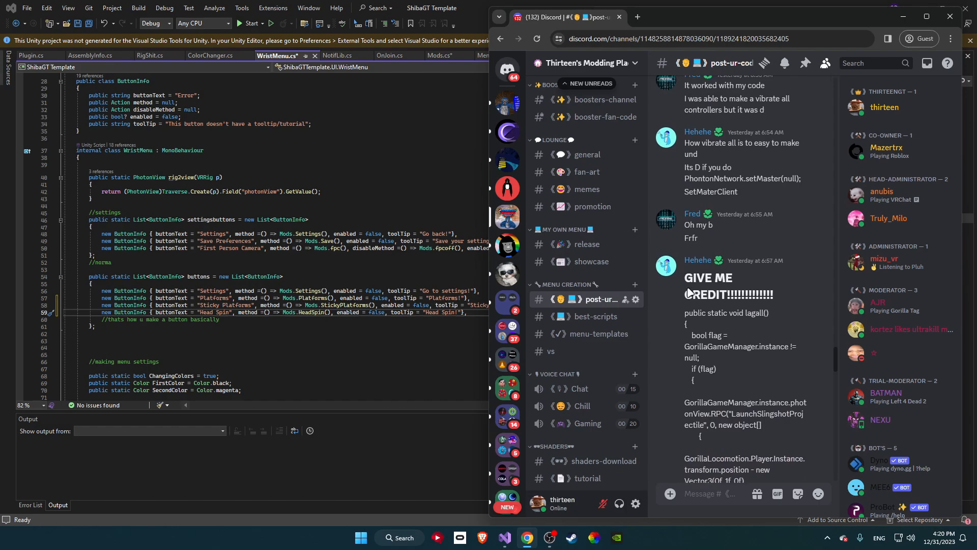
scroll(down, 3)
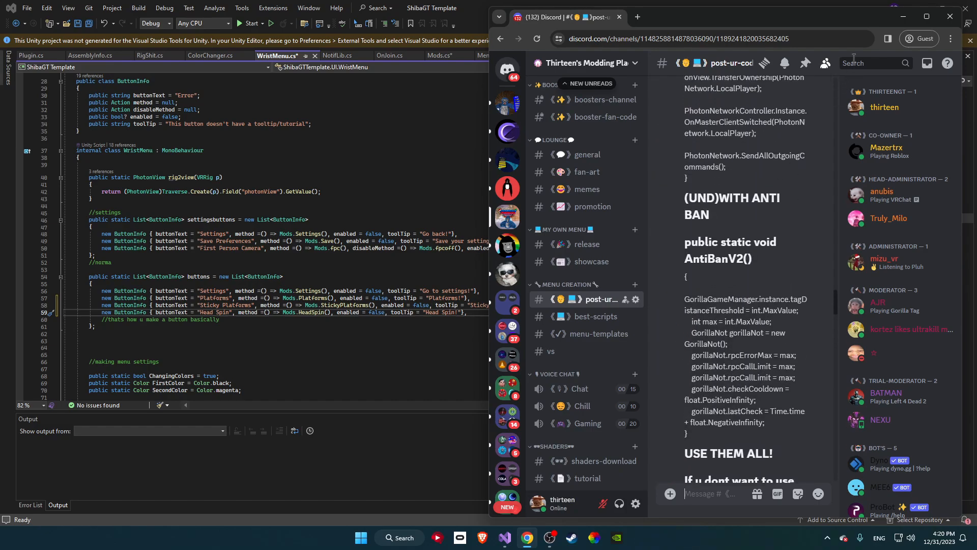
scroll(down, 3)
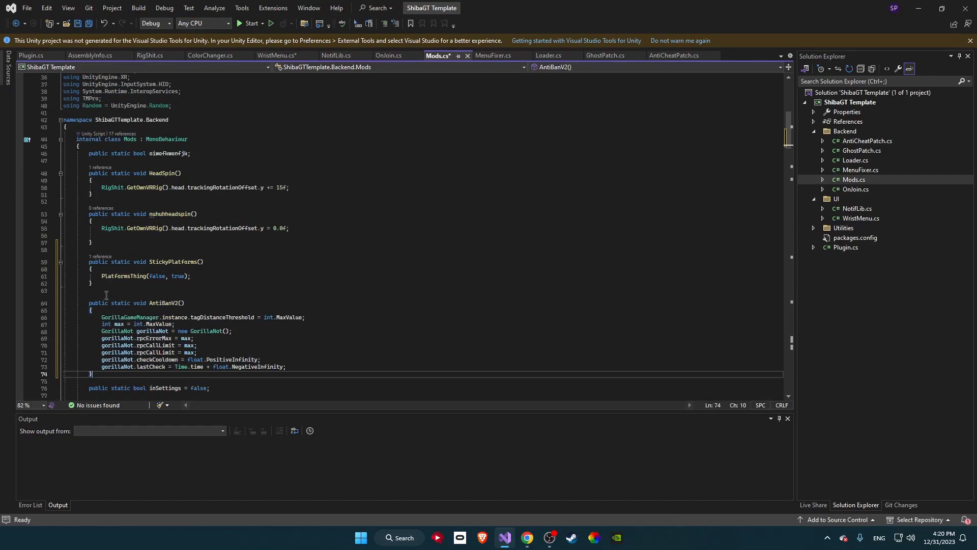
Add the AntiBanV2 method to Mods.cs and return to WristMenu.cs for its AntiBan button.
scroll(down, 3)
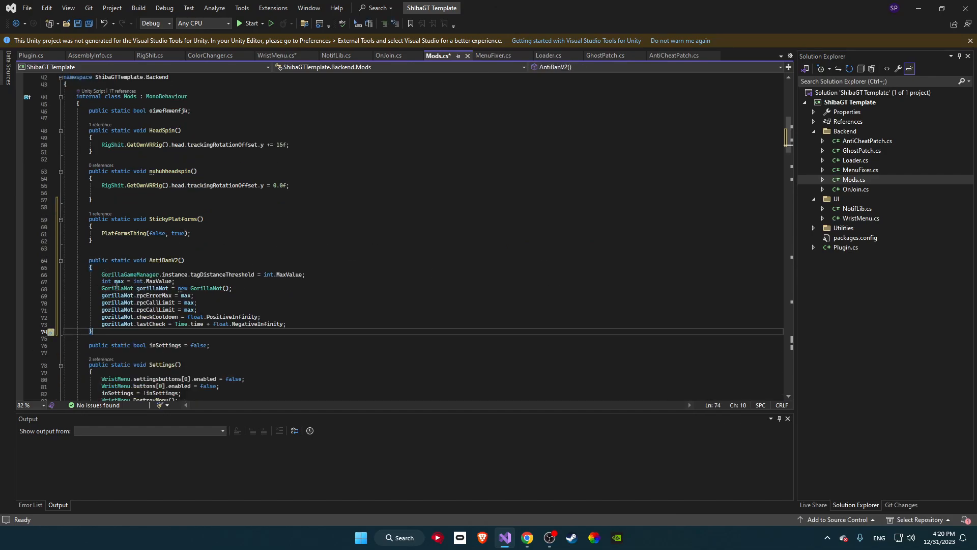
click(277, 56)
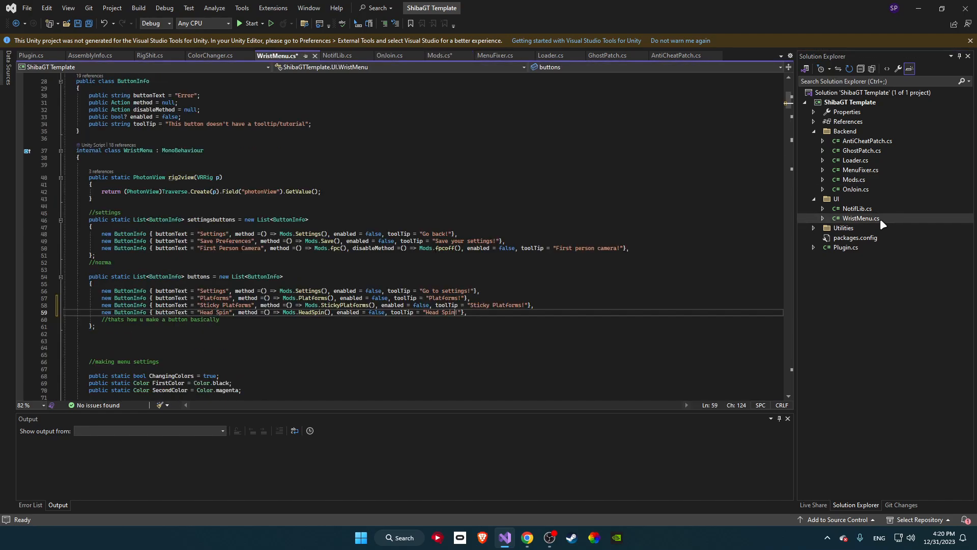
mouse_move(11, 287)
text(new ButtonInfo { buttonText = "AntiBan", method =() => Mods.AntiBanV2(), enabled = false, toolTip = "AntiBan!"},)
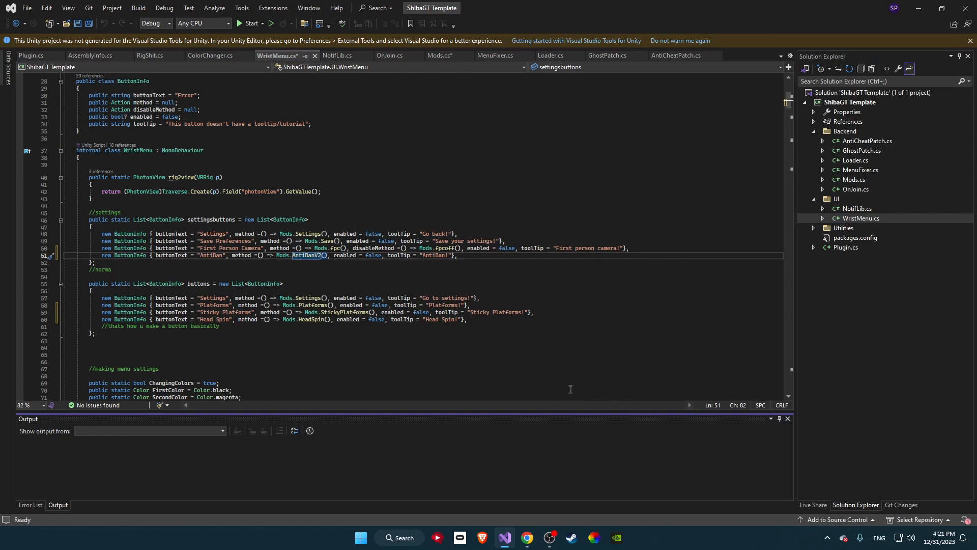
mouse_move(138, 8)
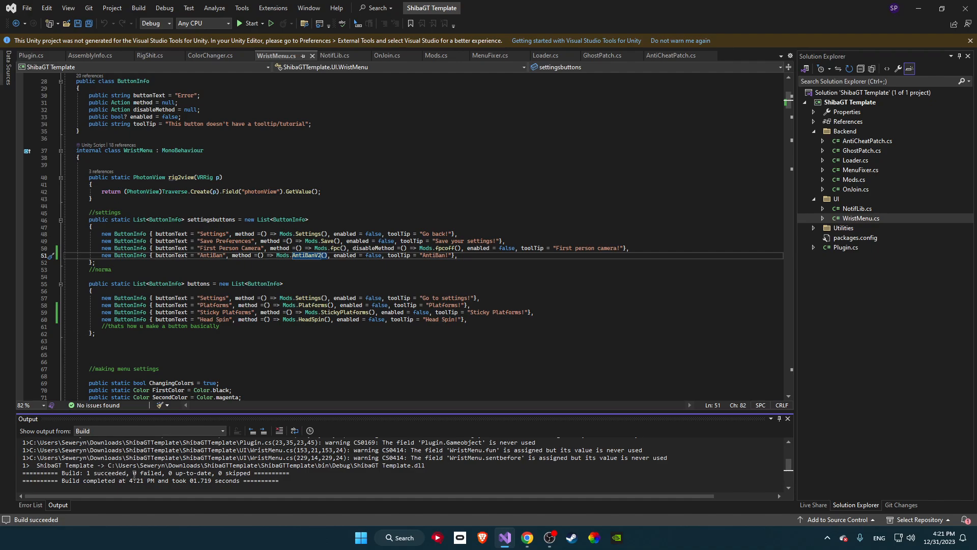
mouse_move(748, 180)
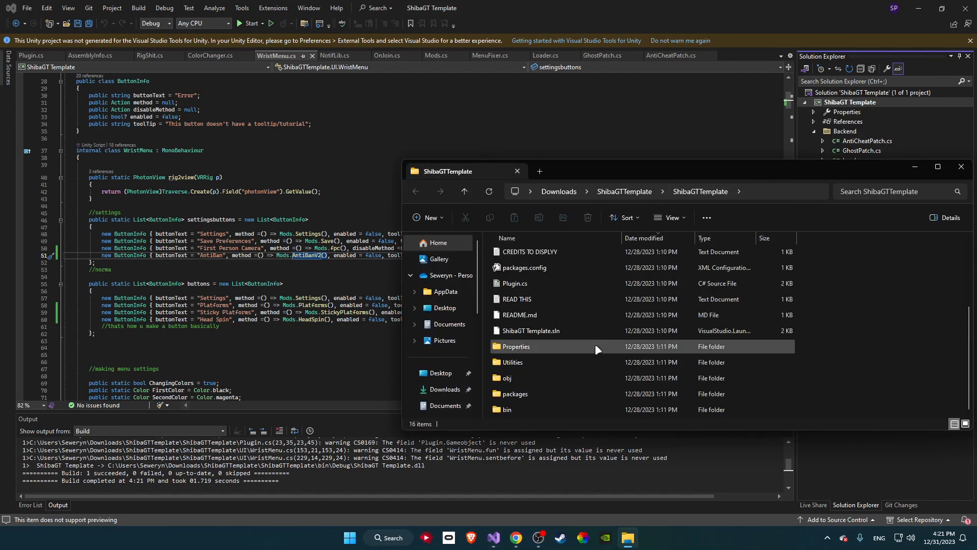
Browse to bin\Debug and select the newly built ShibaGT Template.dll.
double_click(508, 409)
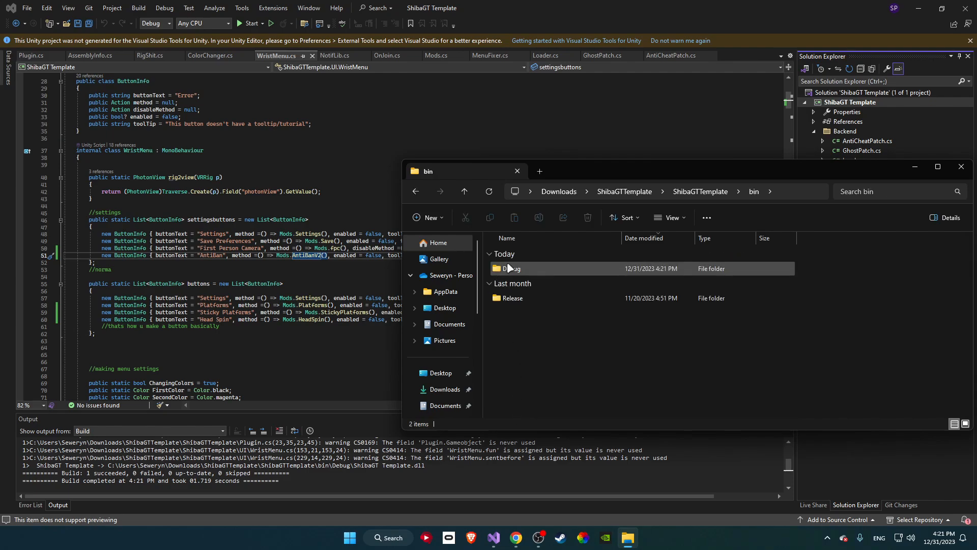
double_click(510, 268)
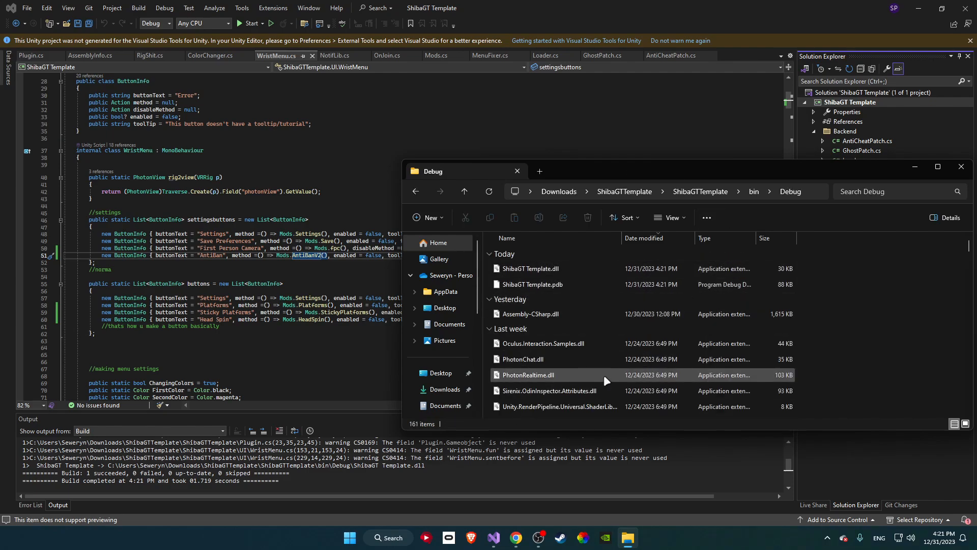
scroll(down, 3)
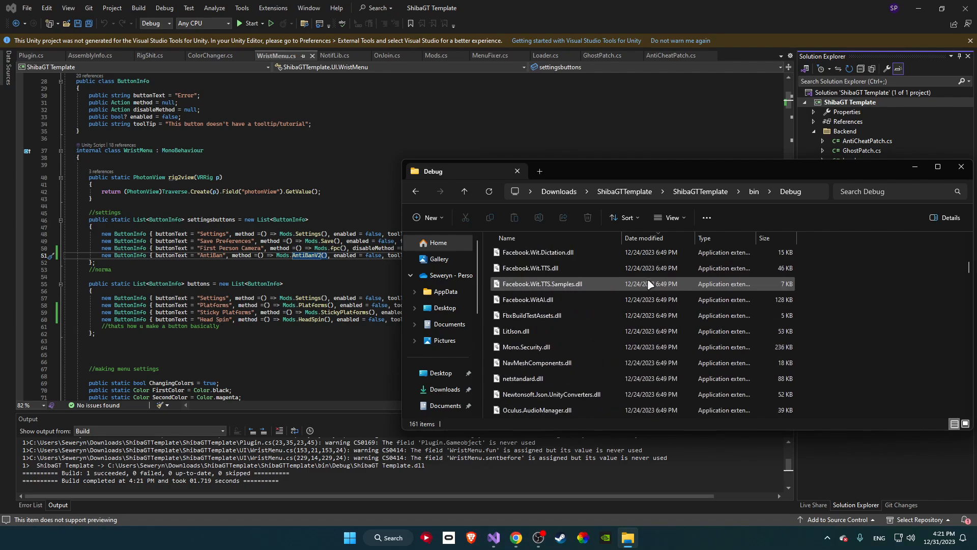
scroll(down, 3)
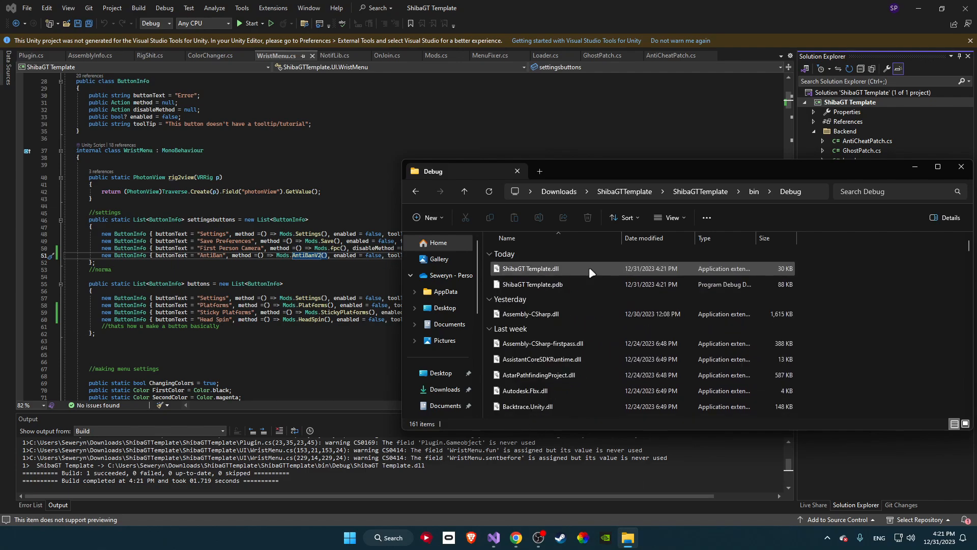
click(532, 284)
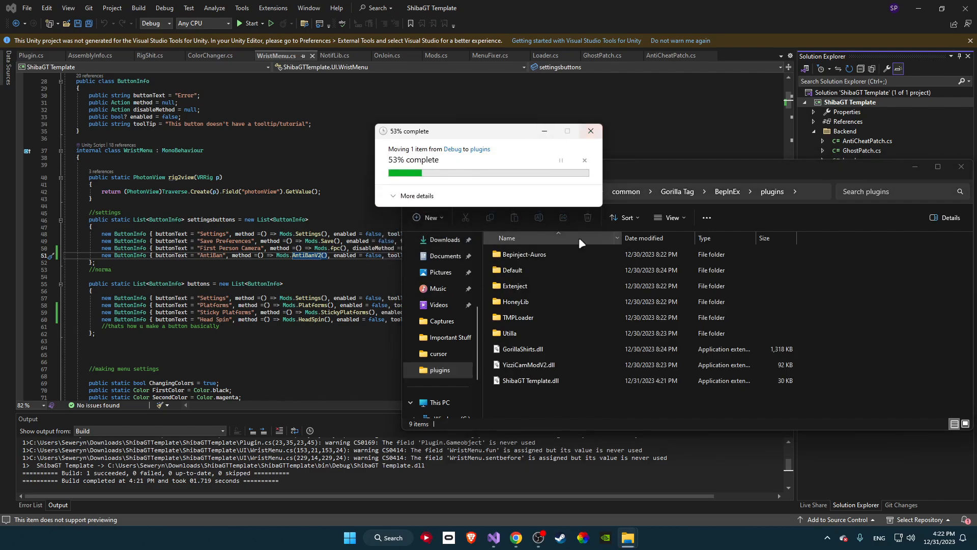
Rename the DLL in Gorilla Tag's BepInEx plugins folder to a random letter string.
right_click(530, 380)
text(ffewknfewoiknfowenfhewoifnhw)
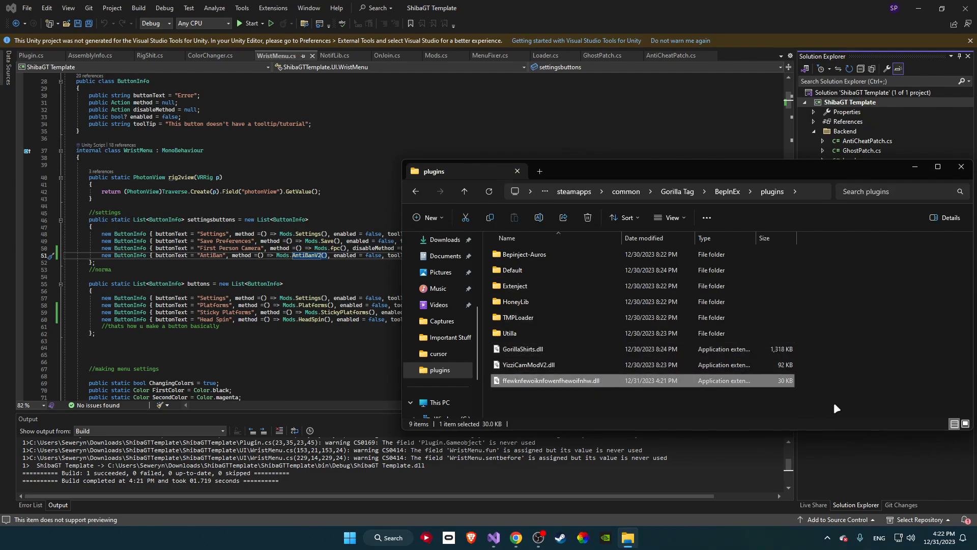
mouse_move(832, 313)
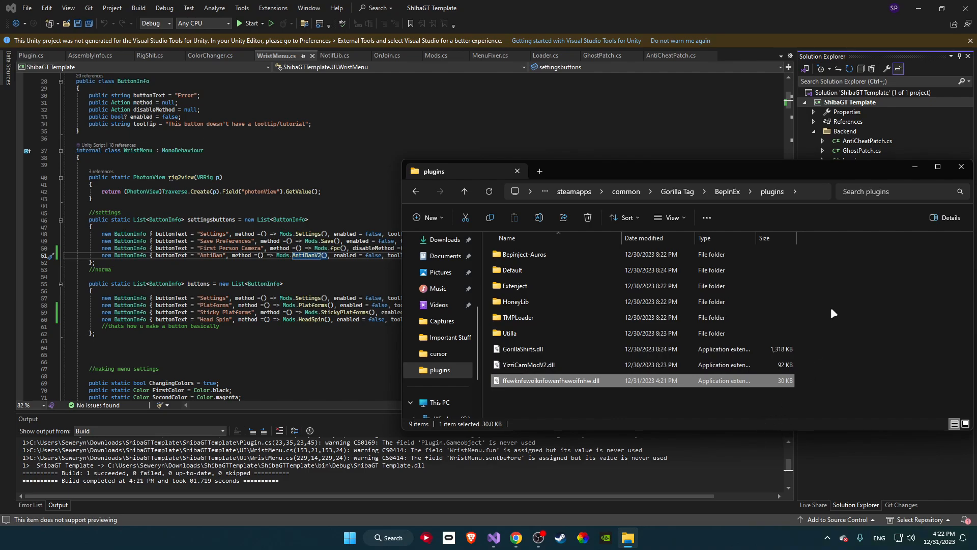